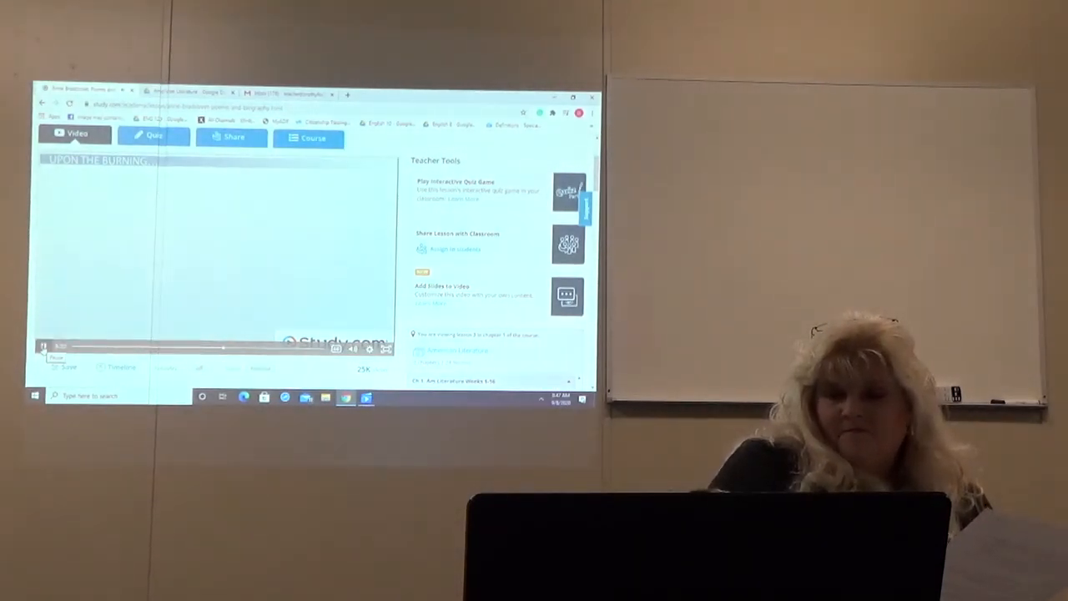
left_click(43, 347)
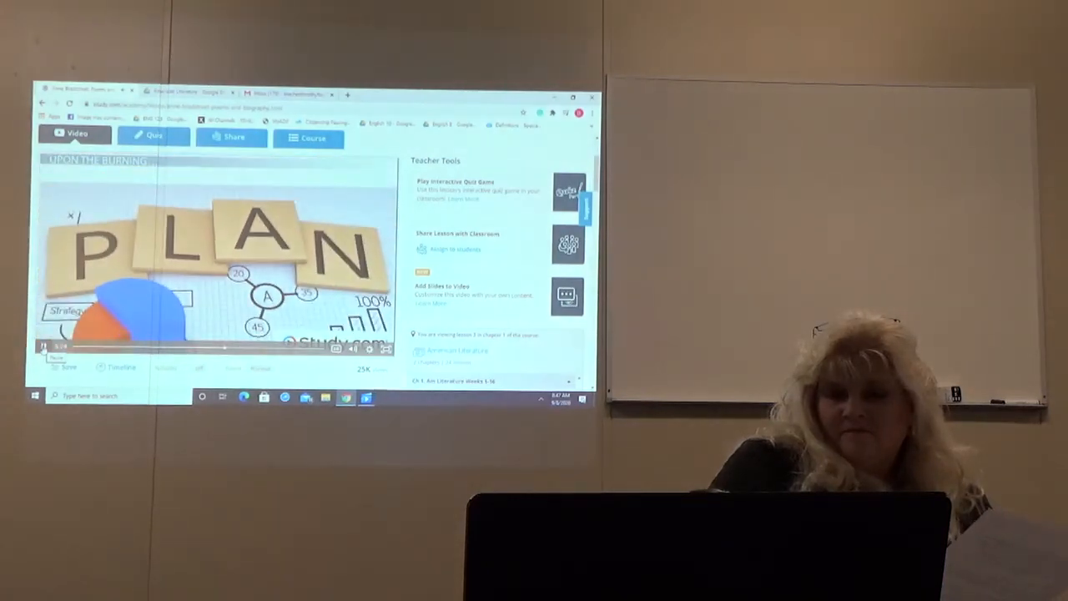